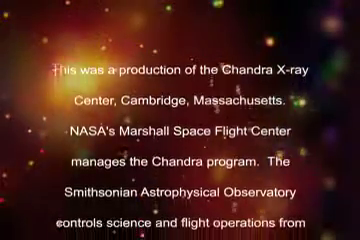
scroll(down, 3)
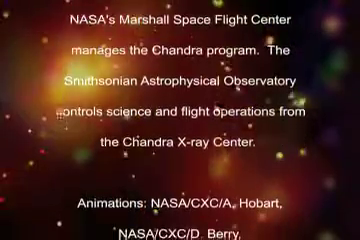
scroll(up, 3)
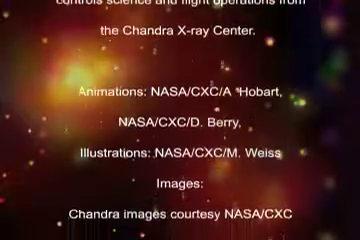